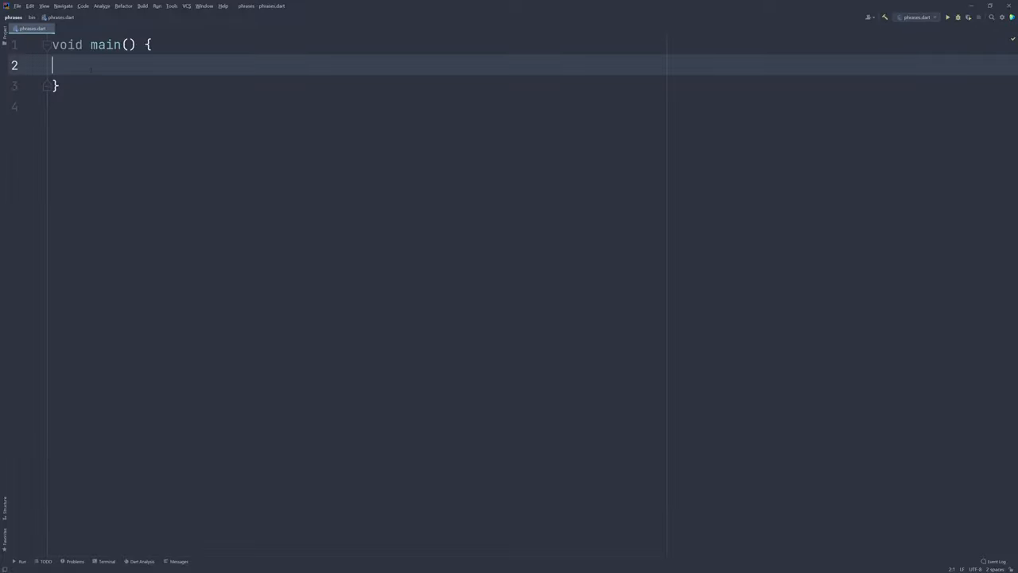
- Import package fluttering_phrases as phrases at the top of phrases.dart
text(generate()
text(import 'package:fluttering_phrases/fluttering_phrases.dart';)
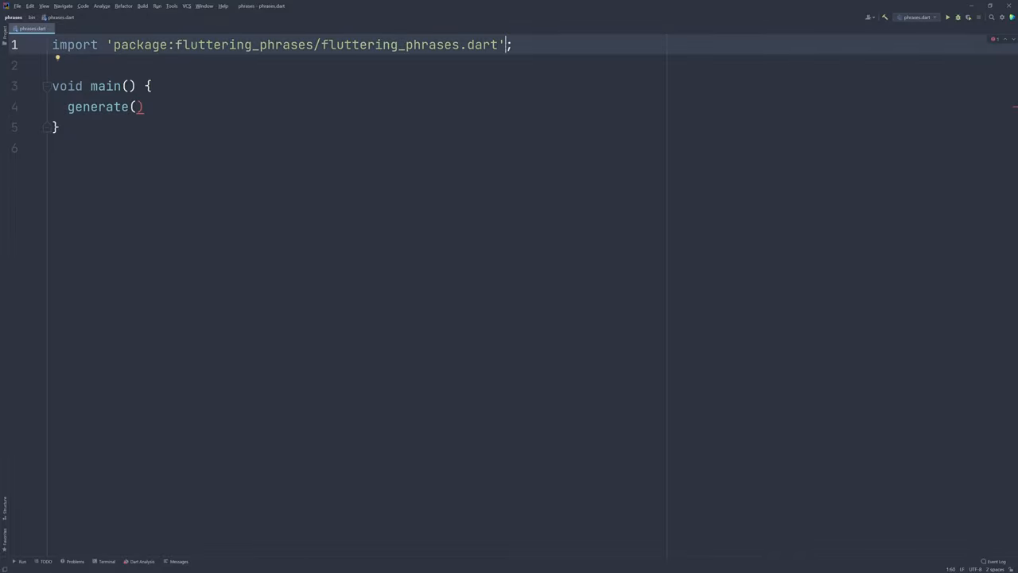
text(a)
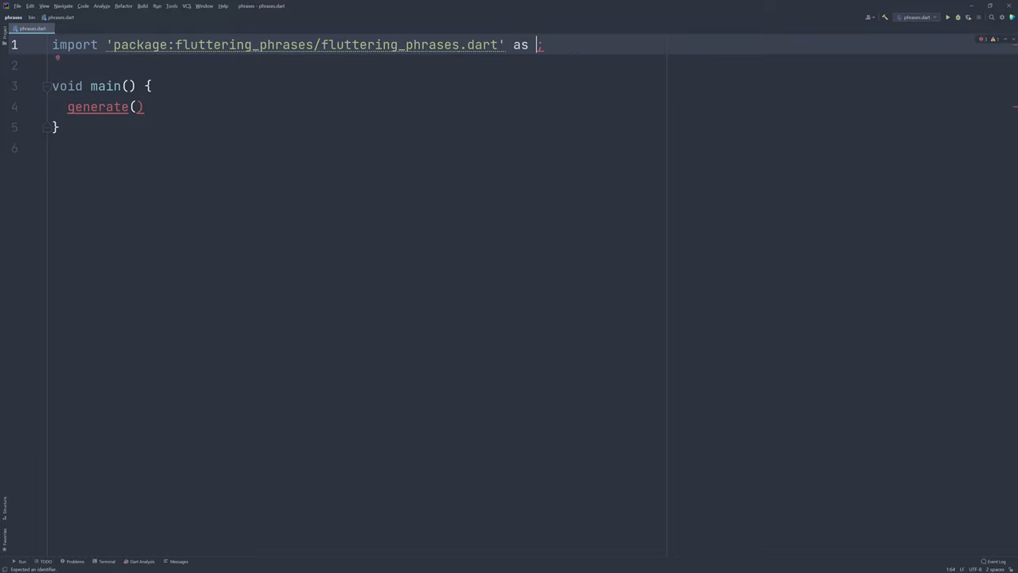
text(phras)
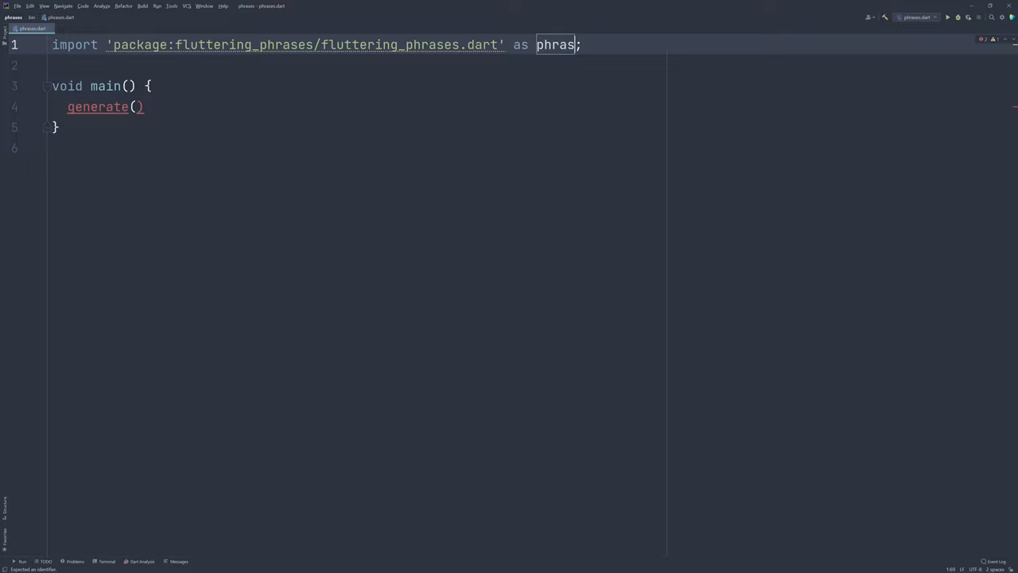
text(es)
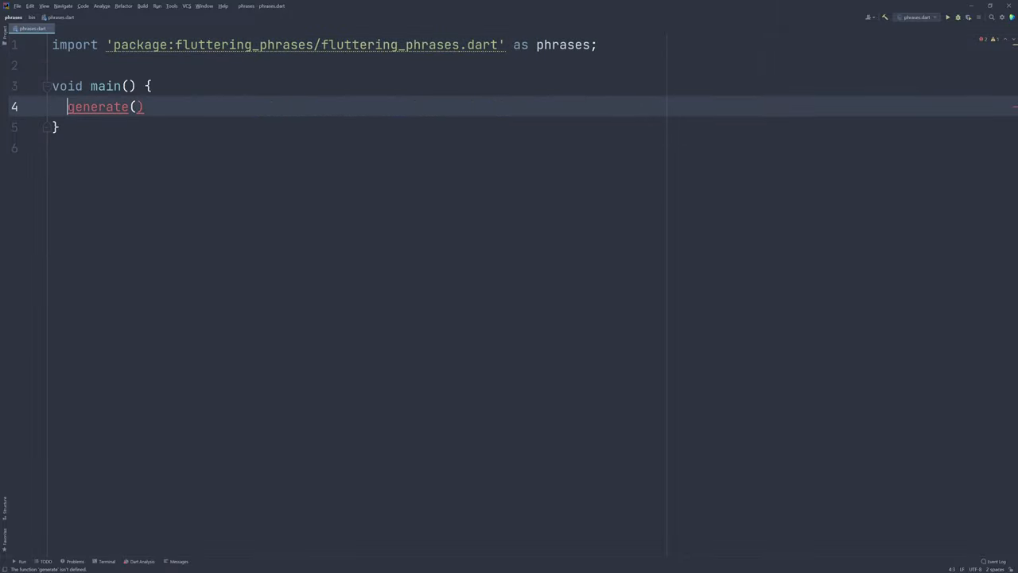
text(phrases.)
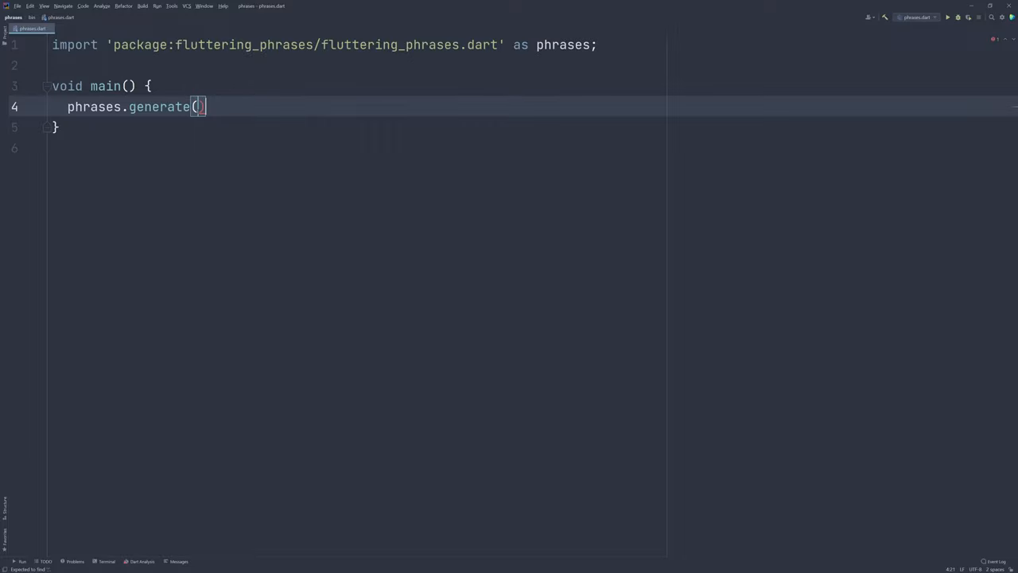
- Add print(phrases.generate()); in main and run it, outputting enchanted-flora-7889
text(;)
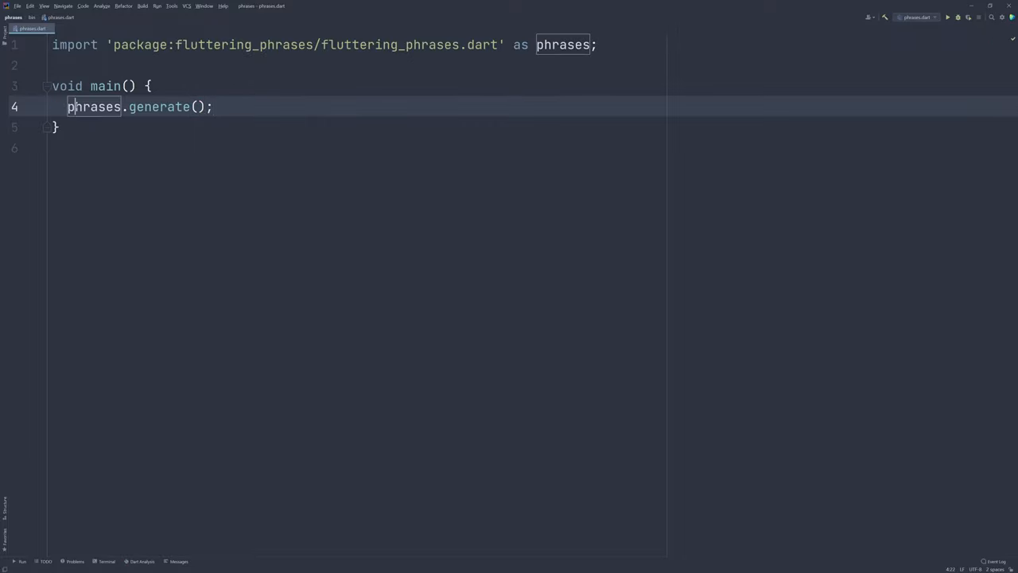
text(print())
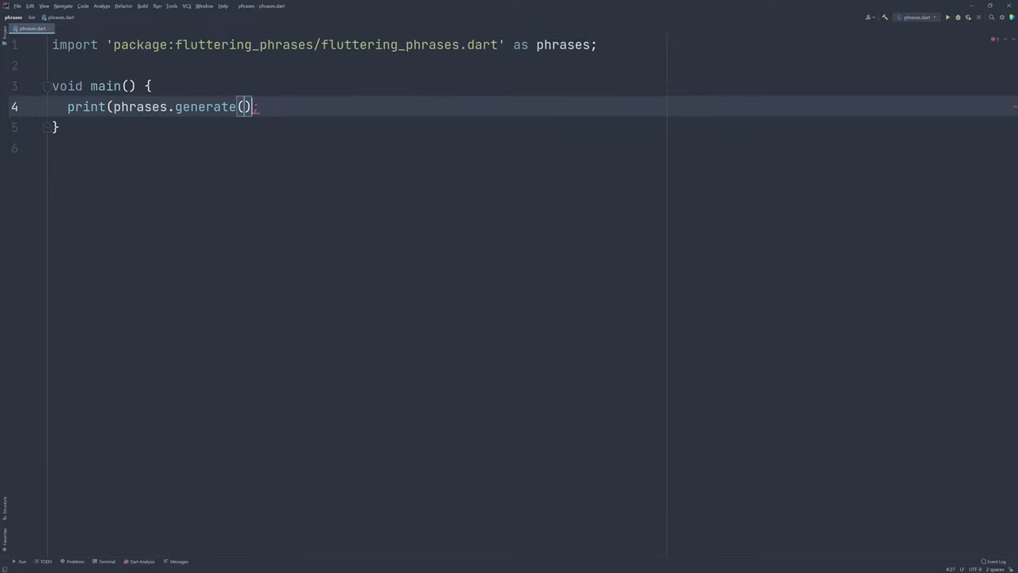
text())
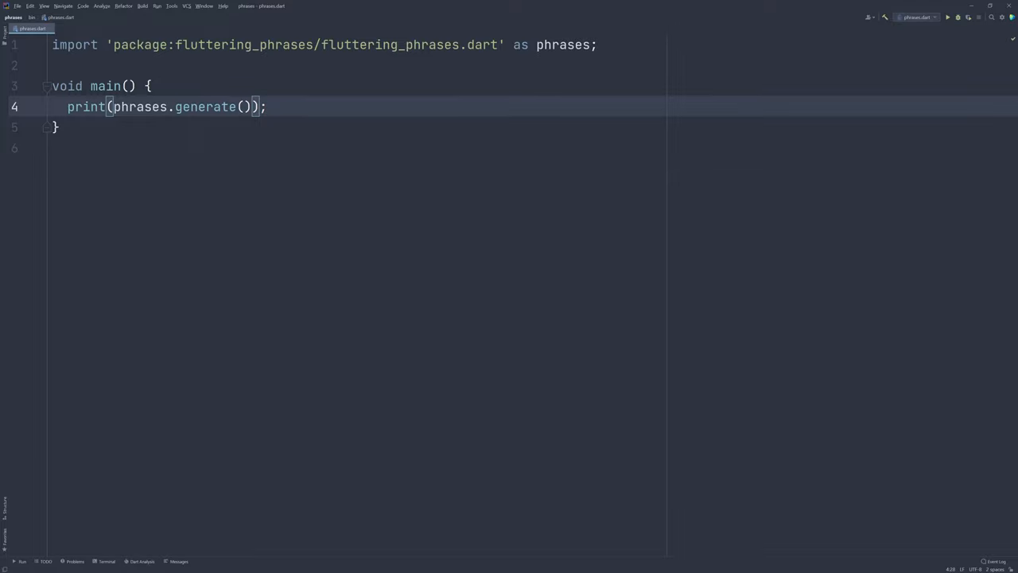
click(946, 16)
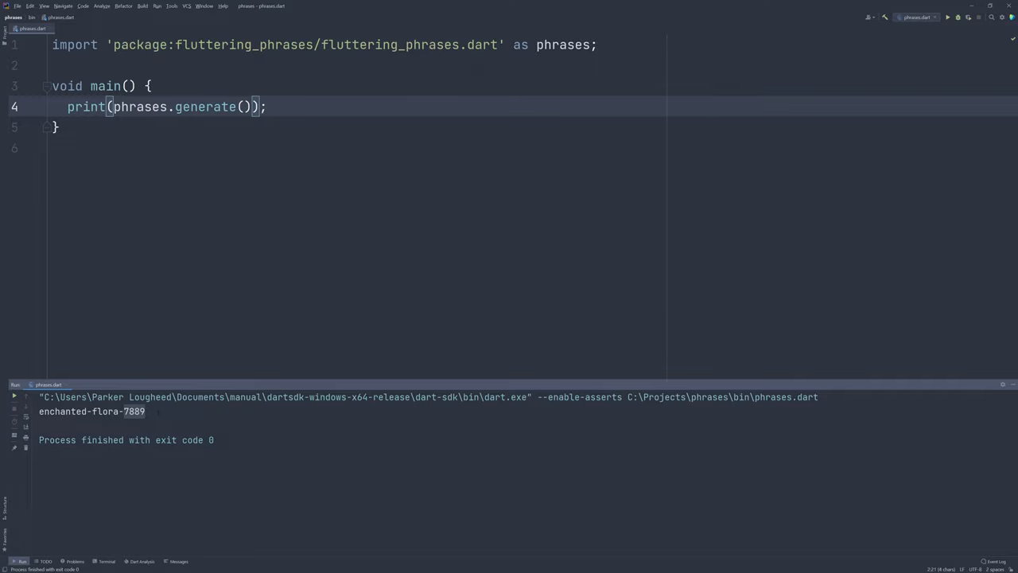
- Wrap the print in a for loop from 0 to 10 and run, printing ten hyphenated phrases
click(148, 86)
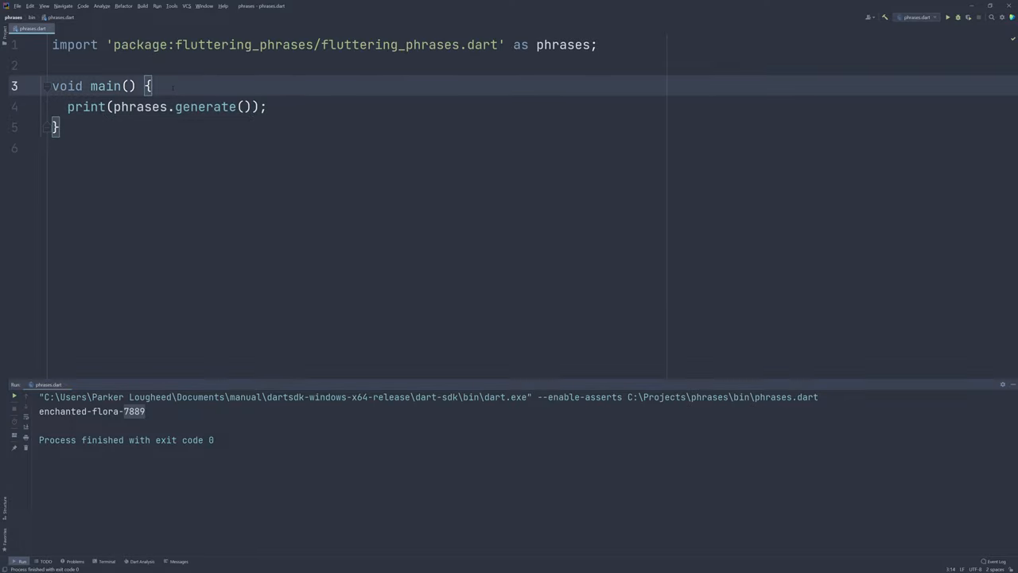
text(for ())
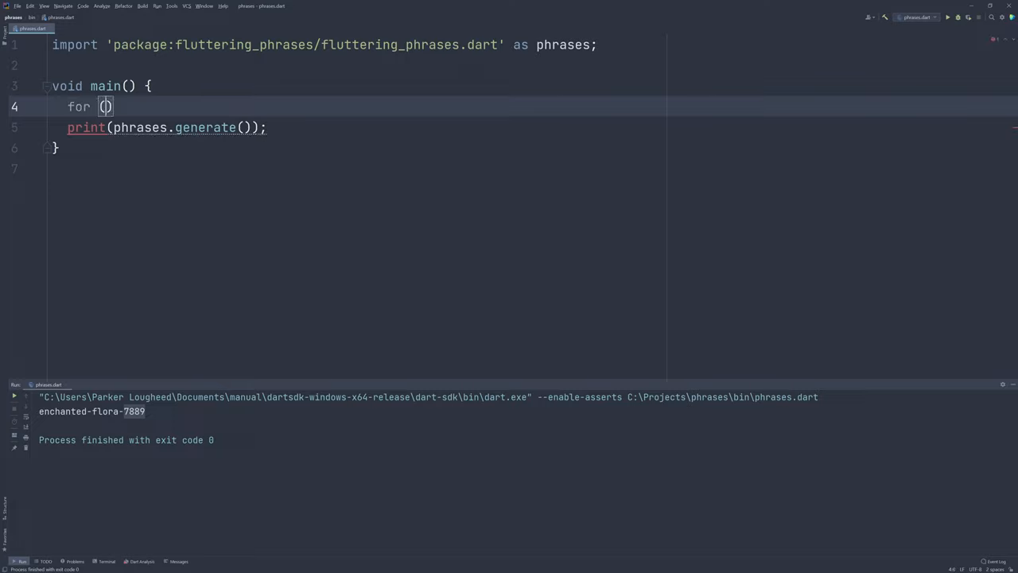
text(var i = 0; i <)
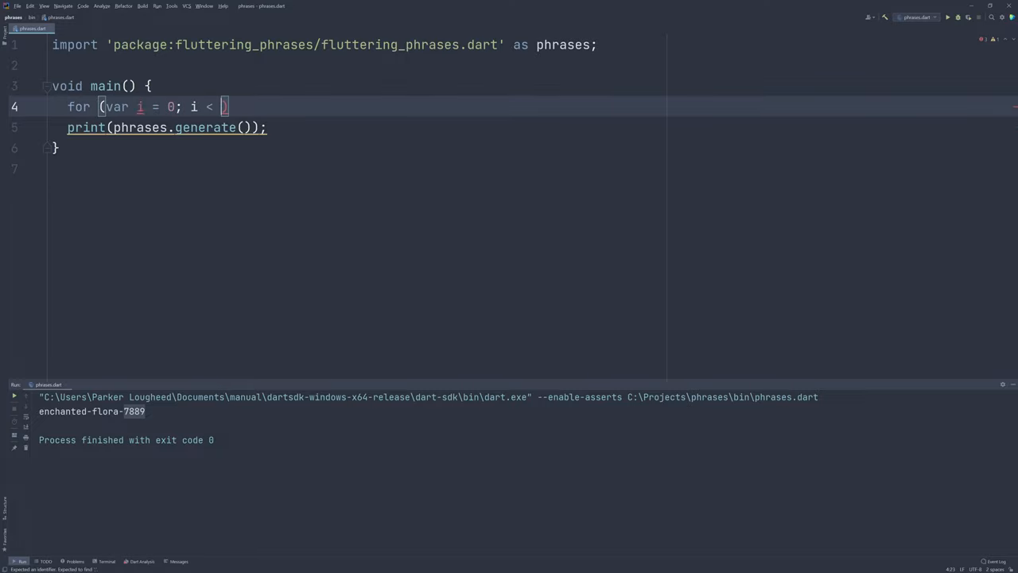
text(10; i++) {)
text(})
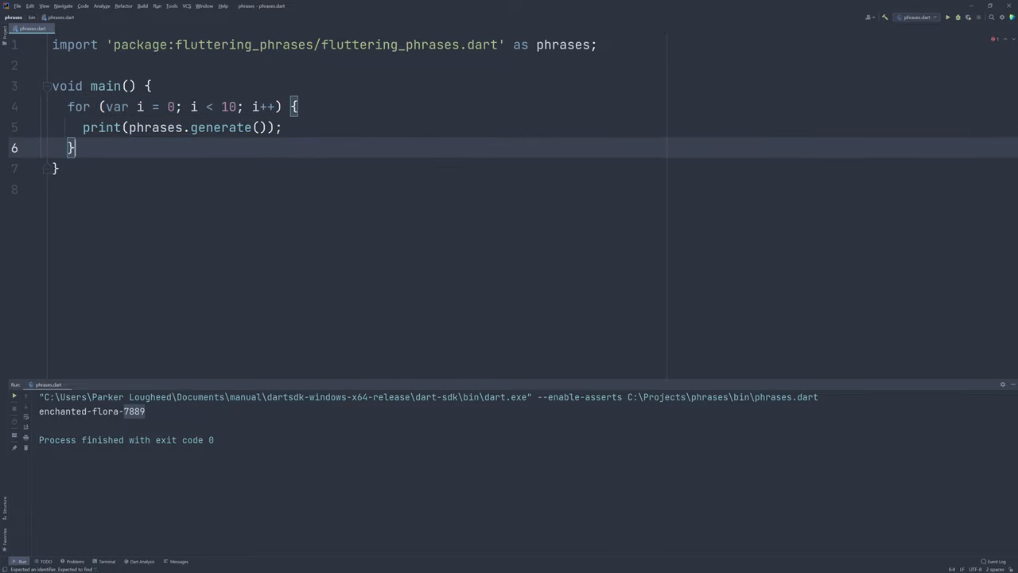
click(946, 17)
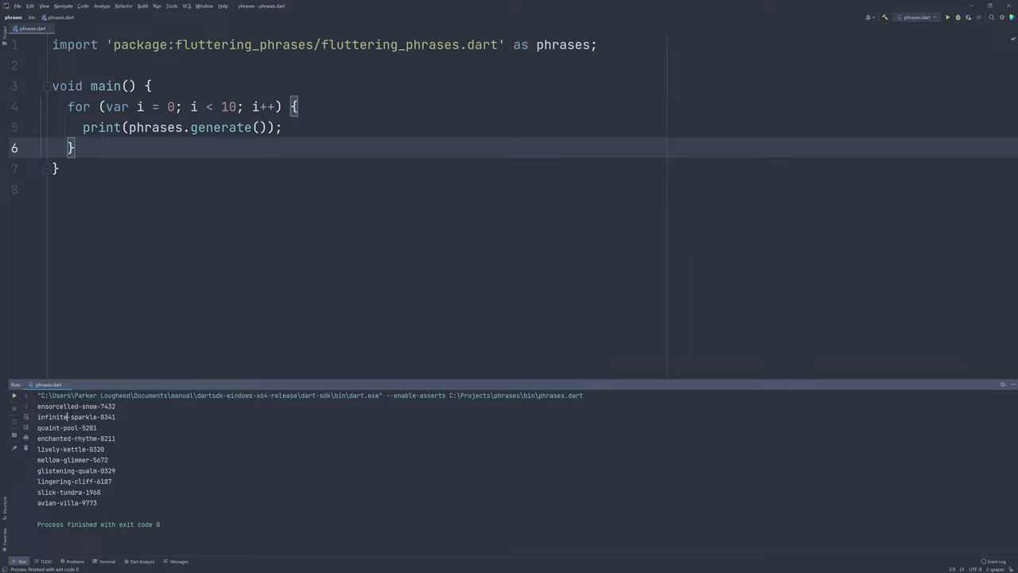
- Pass delimiter: ' ' to generate() so phrases print space-separated
click(258, 127)
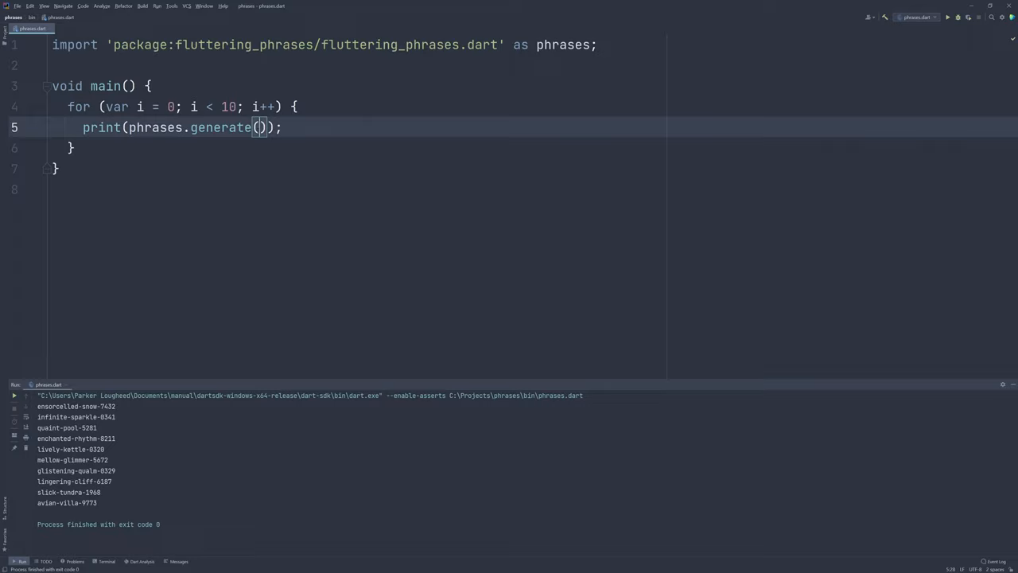
text(delimiter:)
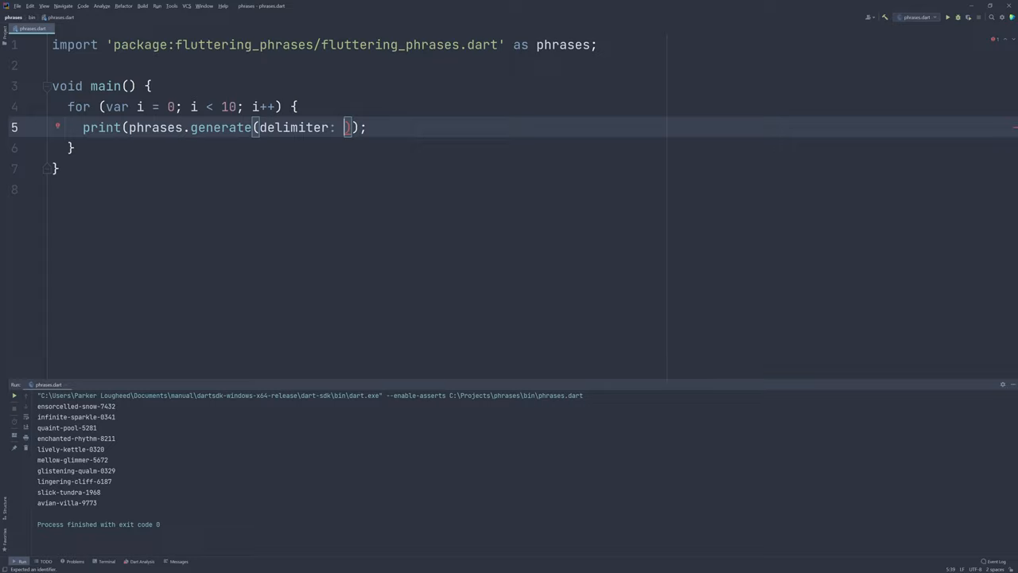
text('')
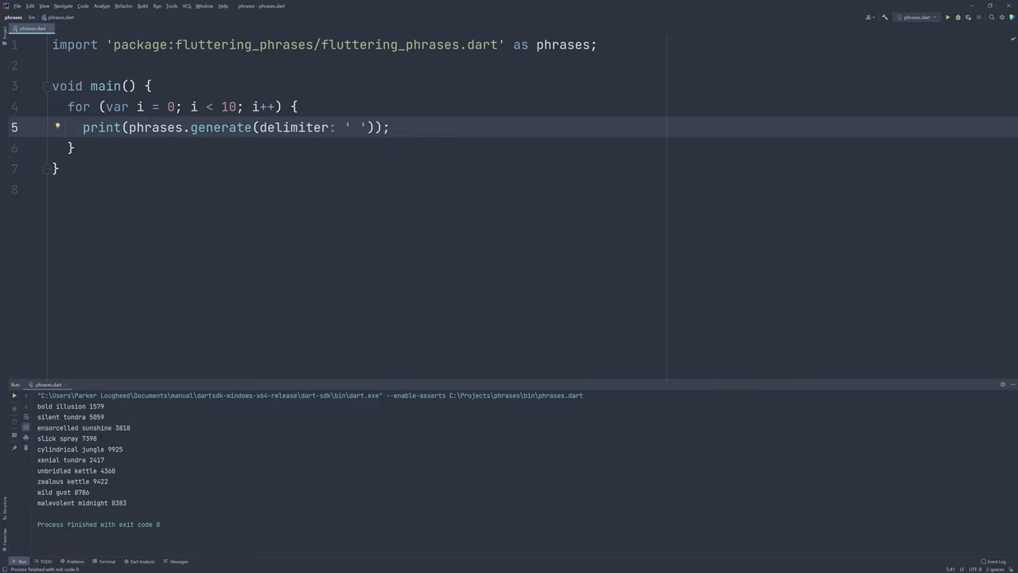
- Add tokenLength: 8 to generate() and rerun, giving eight-digit numbers like golden marble 05590708
text(, i)
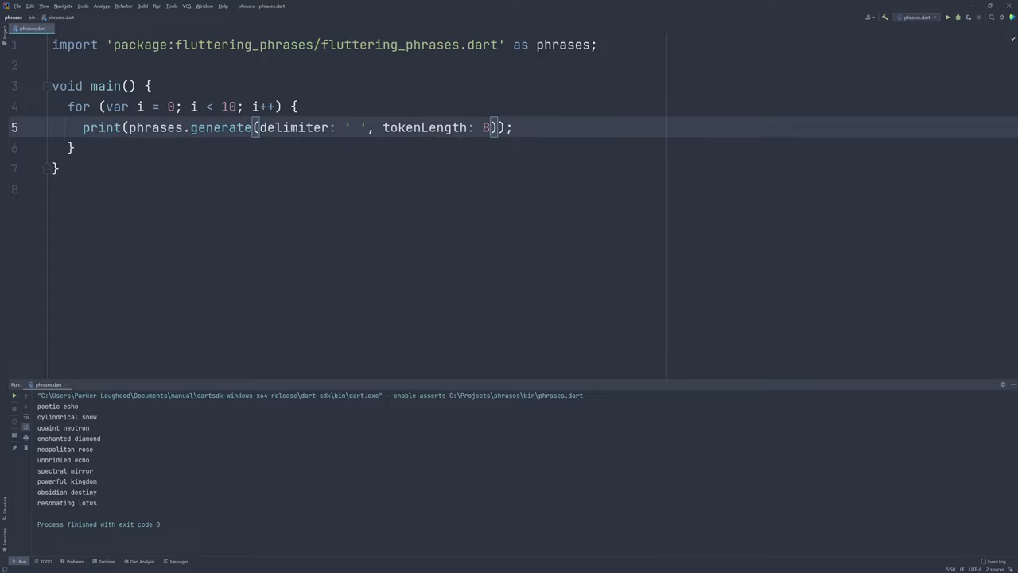
click(947, 16)
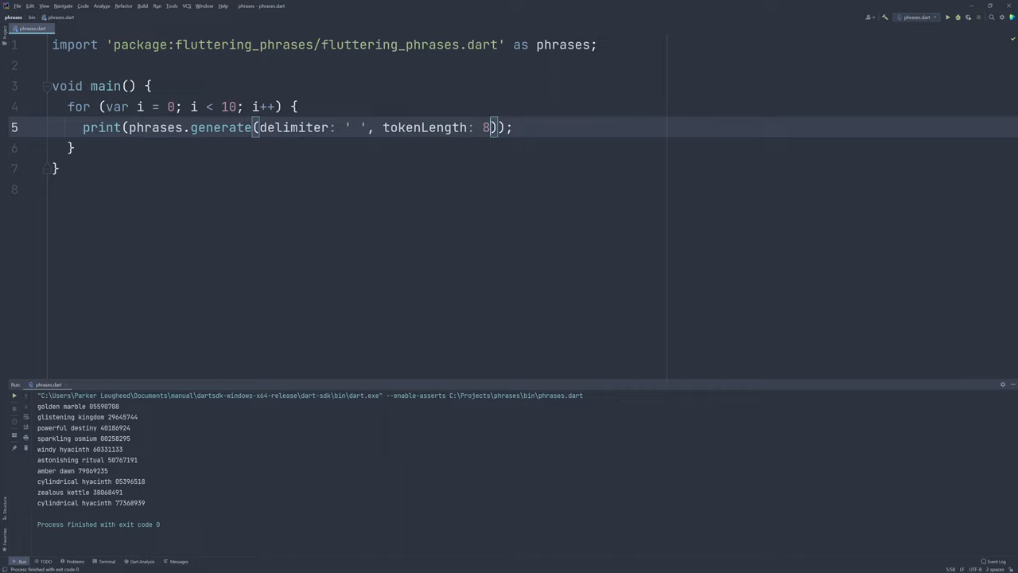
- Add tokenRadix: 16 and rerun, producing hexadecimal tokens like poetic hyacinth 8466bf42
text(, tokenRadix:)
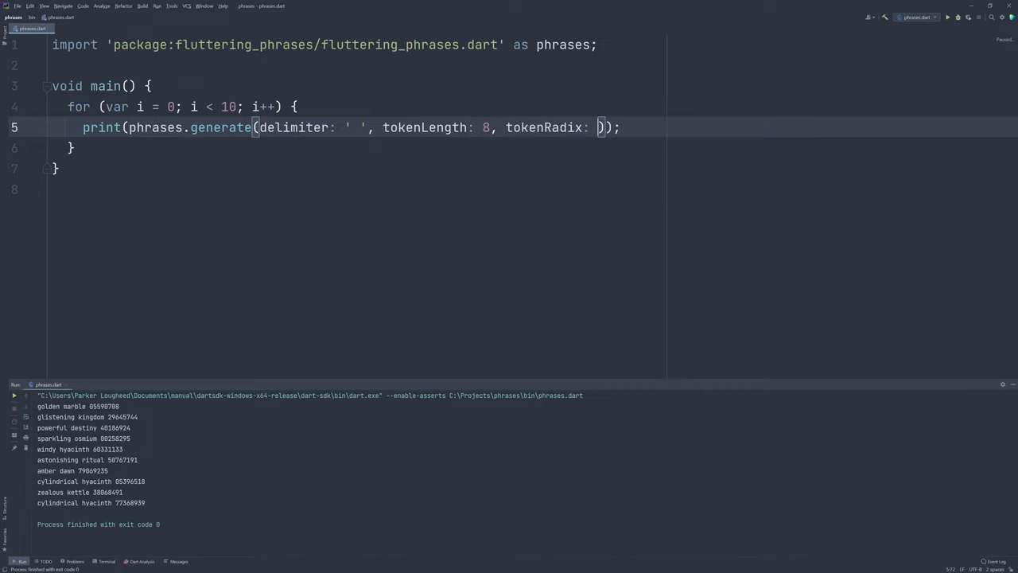
text(16)
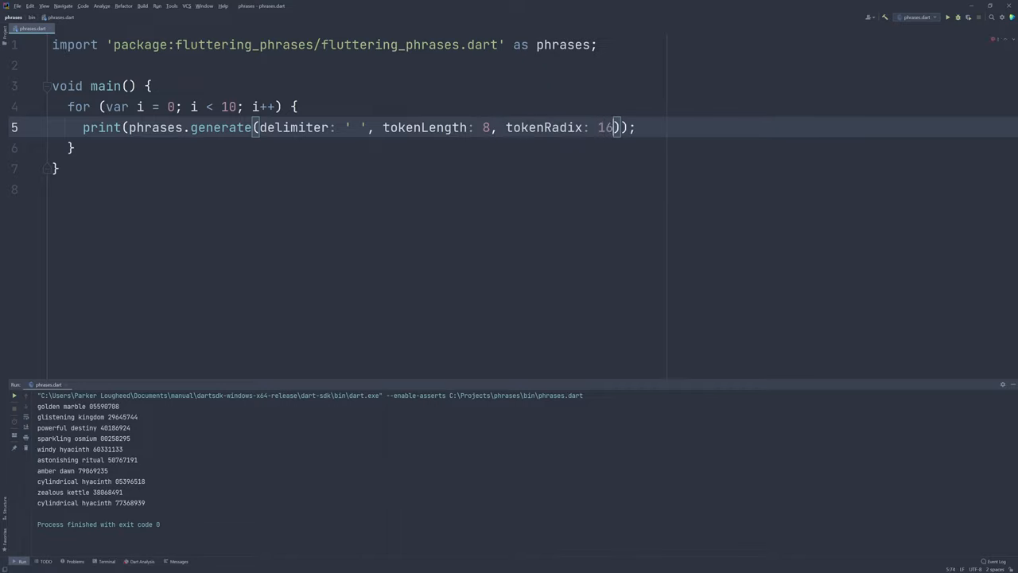
click(947, 17)
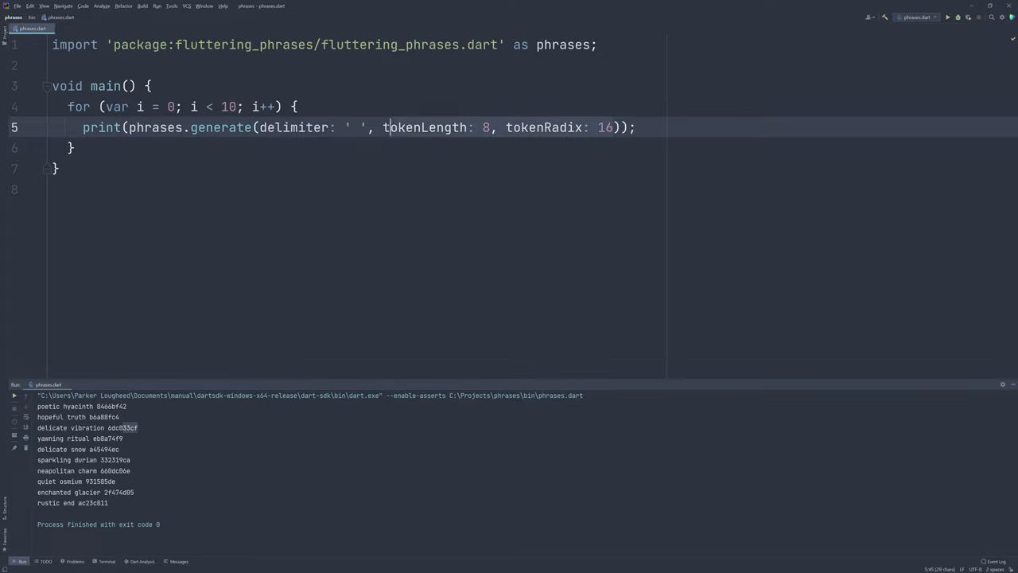
- Seed generate() with a 'parlough' string's hash code and run, printing swift-hollow-8790 ten times
text(seed: 5));)
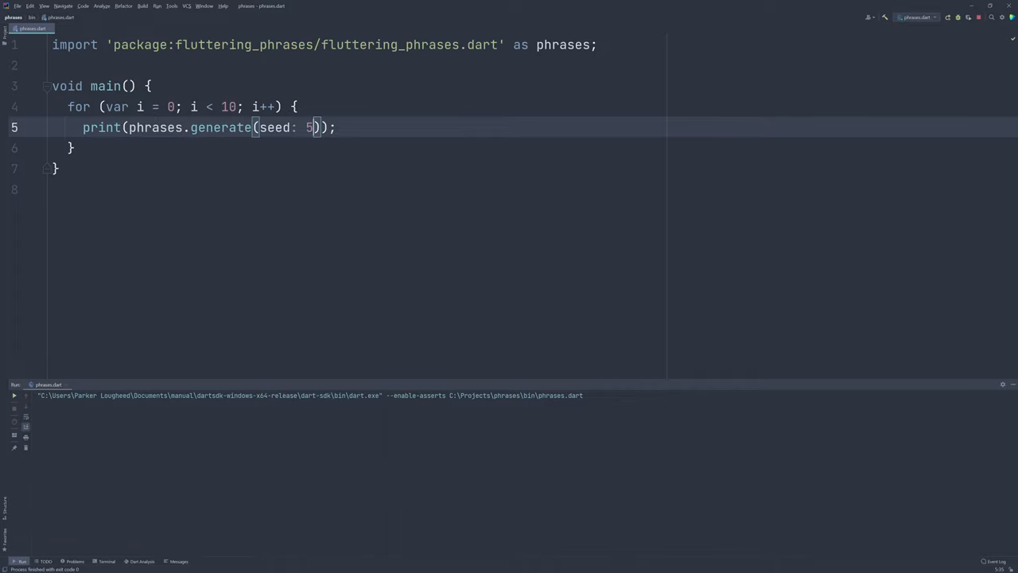
click(947, 17)
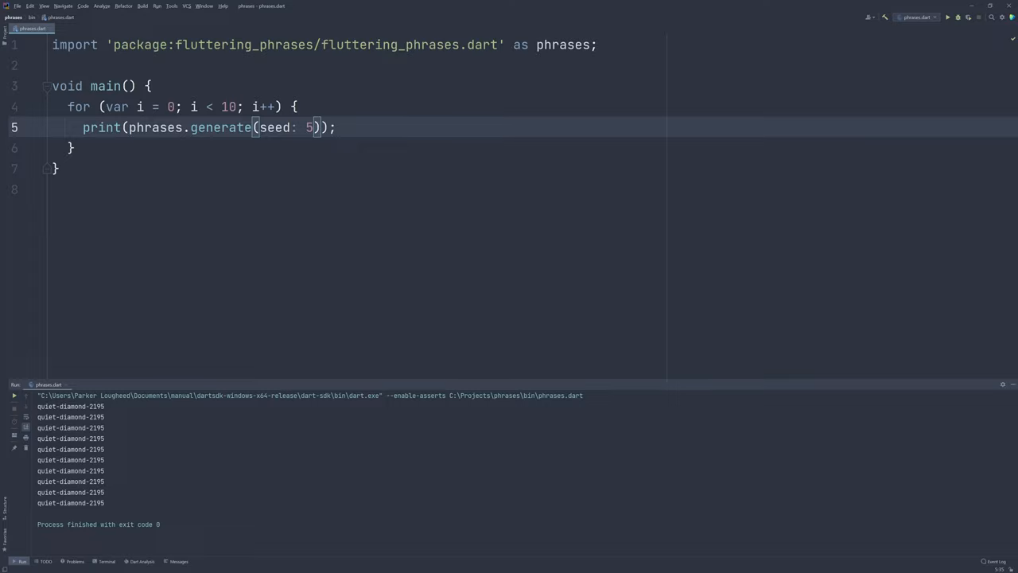
text(')
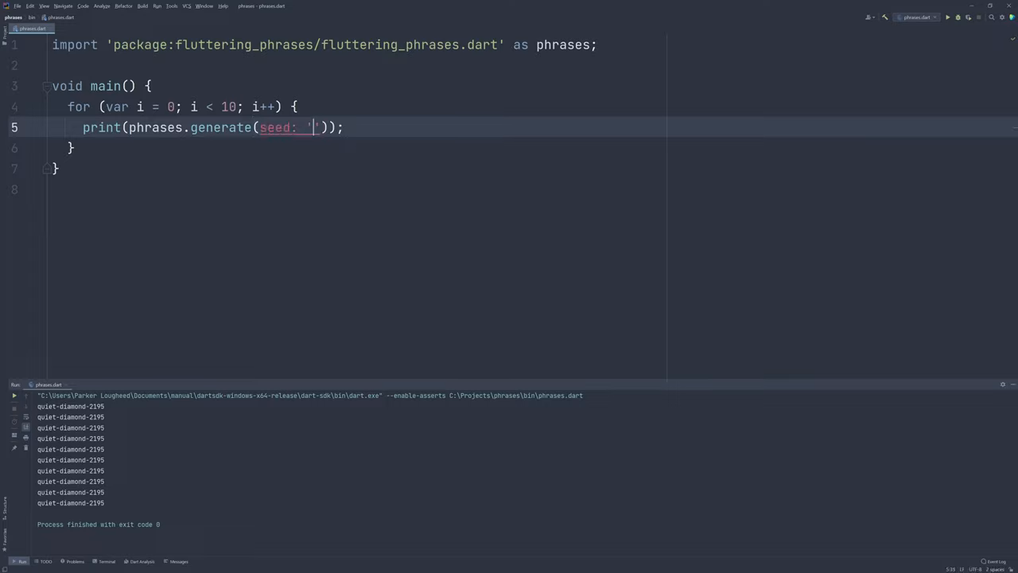
text(parlough'.hashCode)
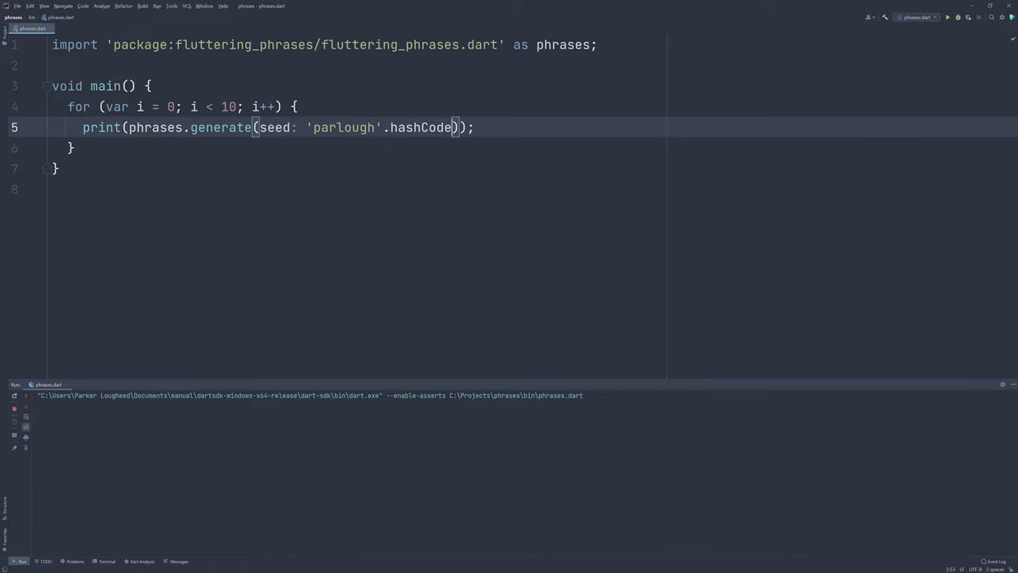
click(946, 16)
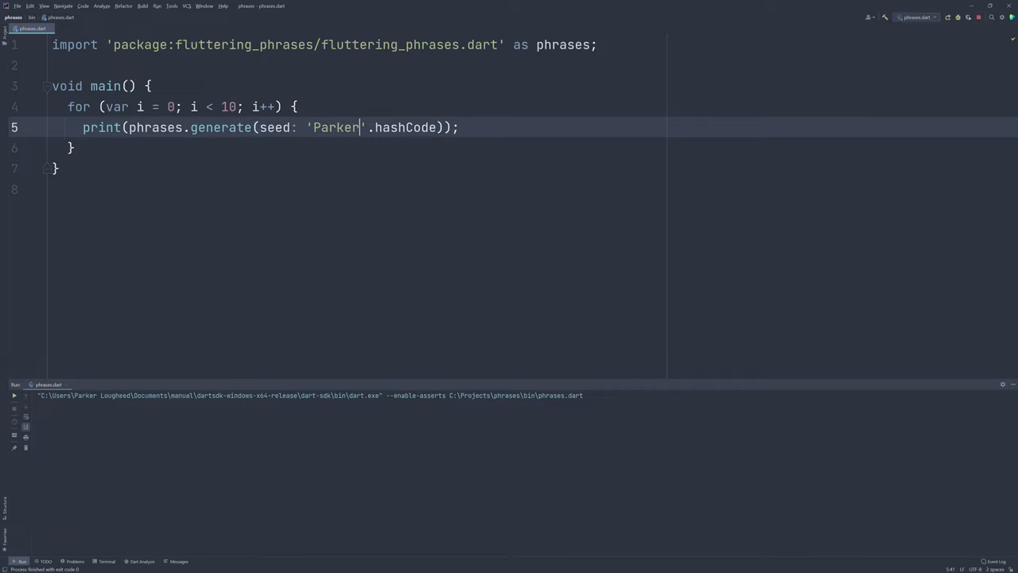
click(945, 17)
text(attributive)
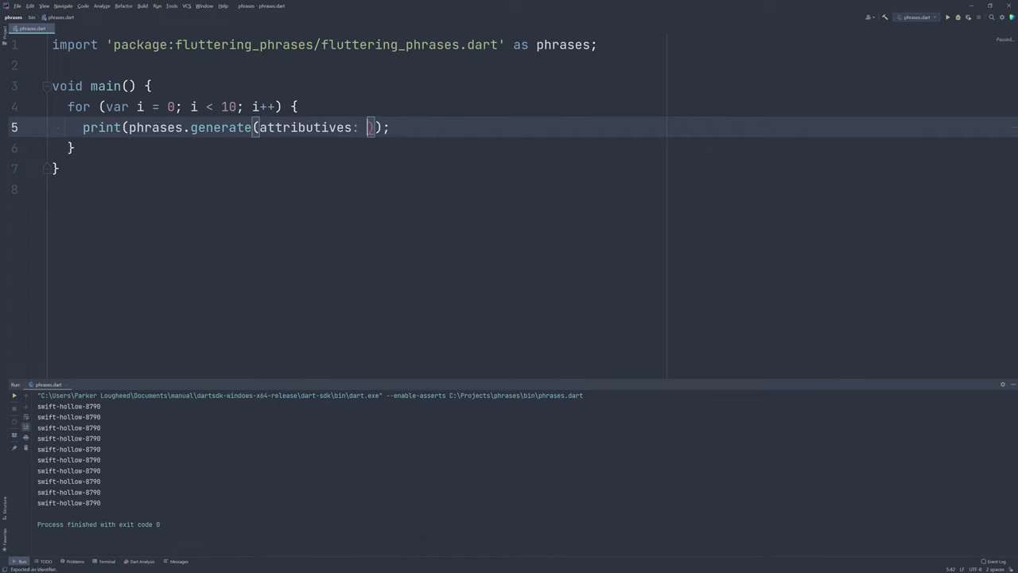
- Give generate() the attributives list ['beautiful', 'fast', 'cool']
text(['b')
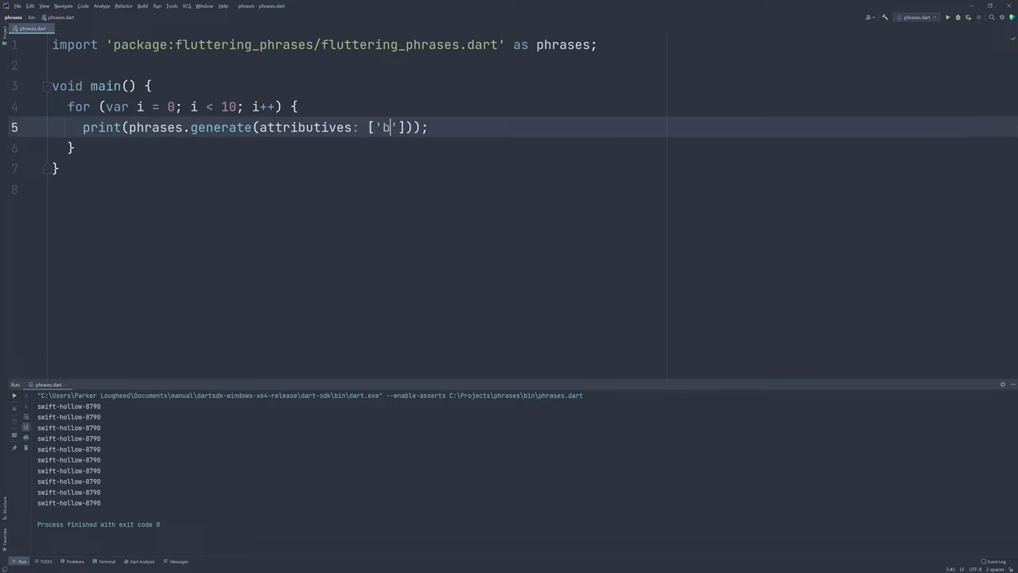
text(eautiful)
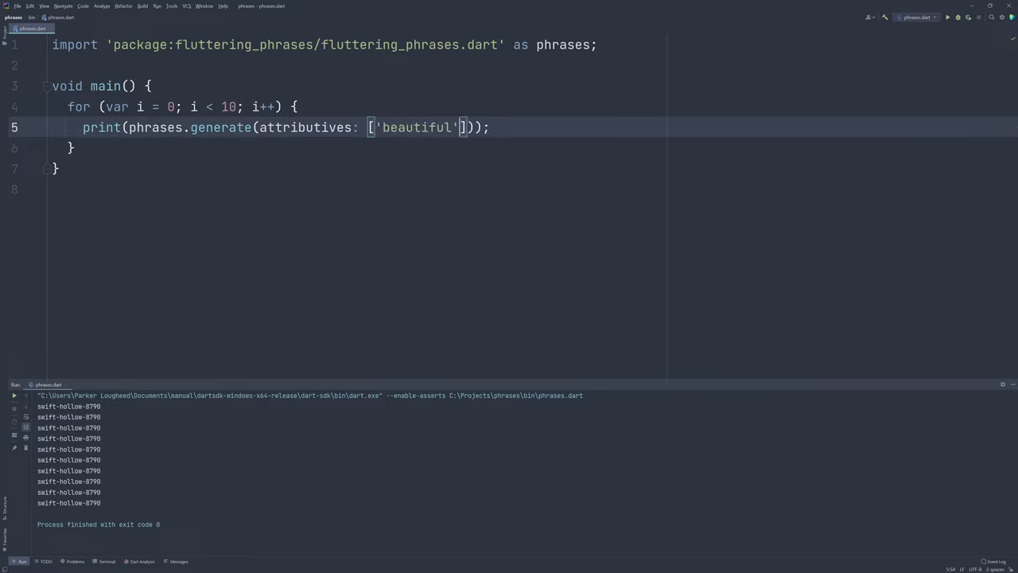
text(, 'fast')
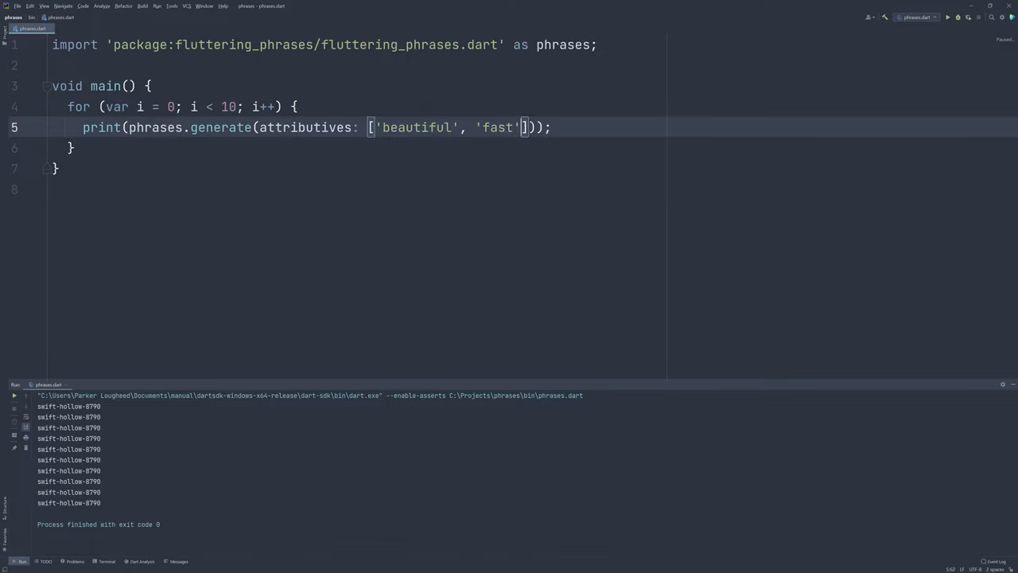
text(, 'cool')
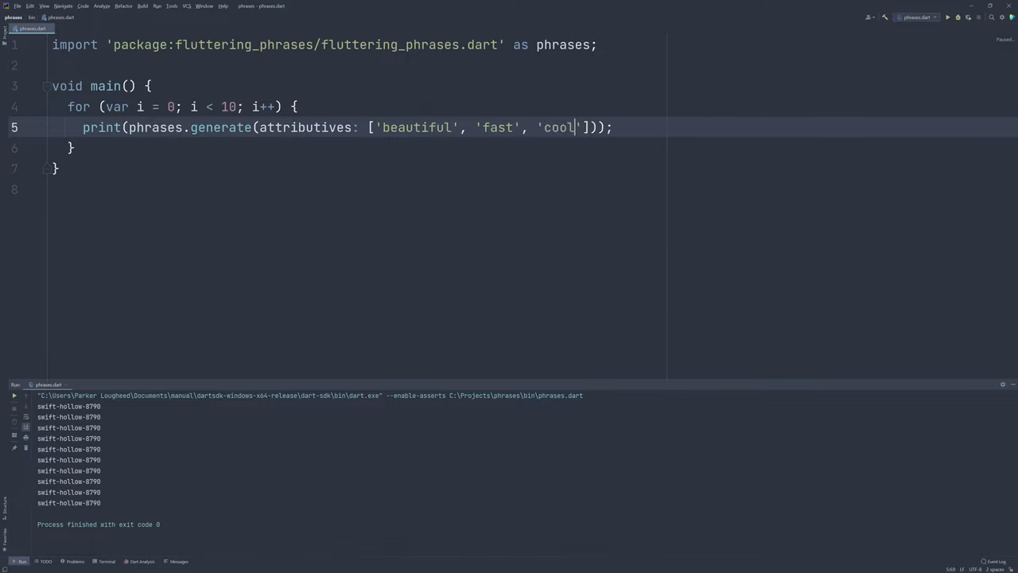
text(, nouns: [)
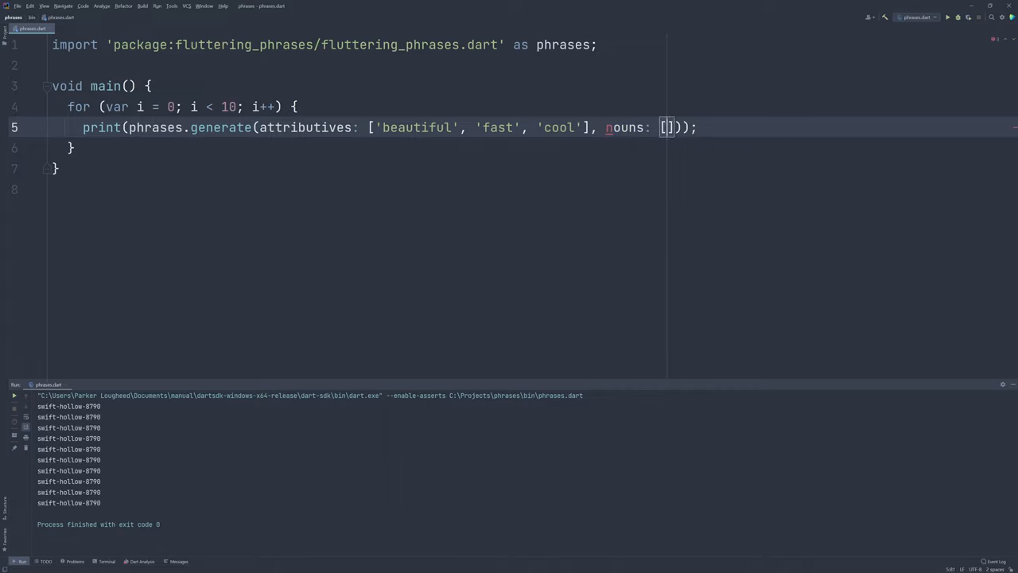
- Add the nouns list ['parlough', 'youtube', 'dart', 'party']
text('parlough')
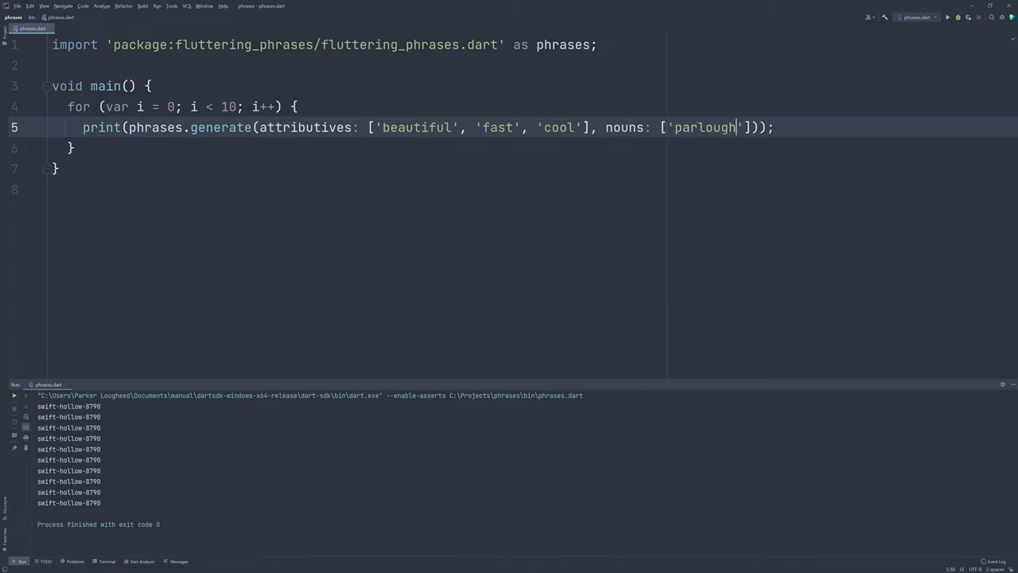
text(, 'youtube')
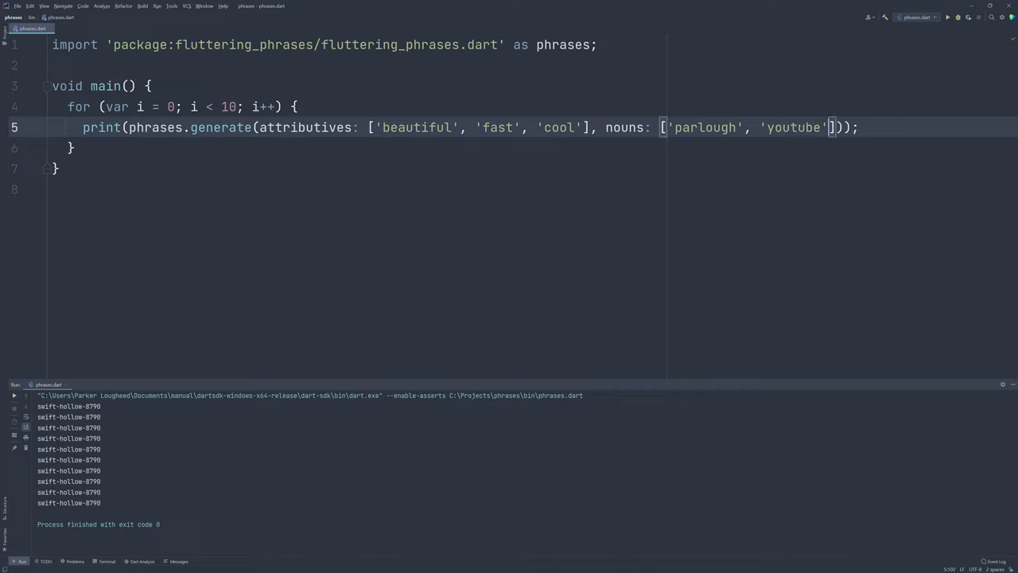
text(, 'da')
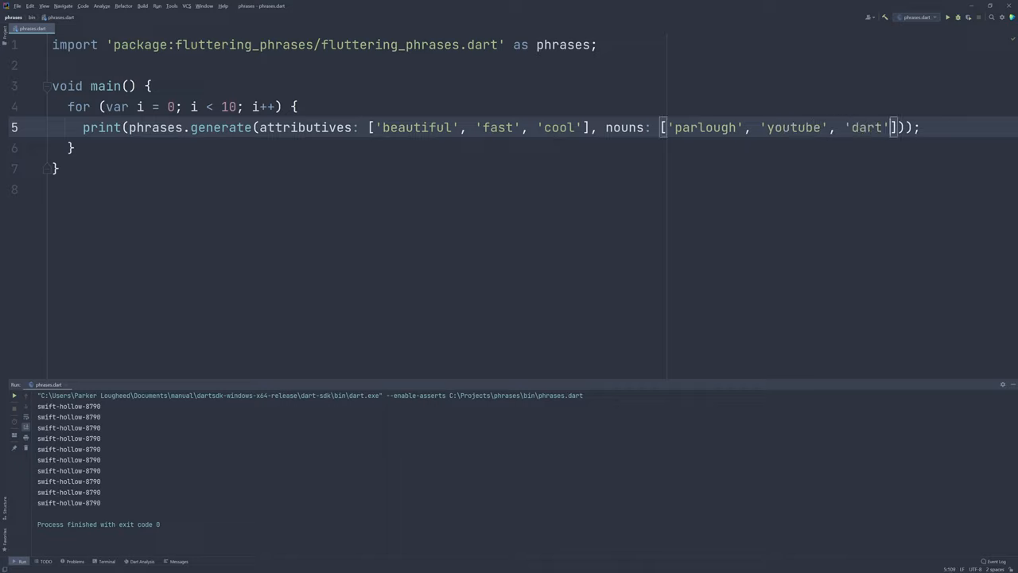
text(, 'party']));)
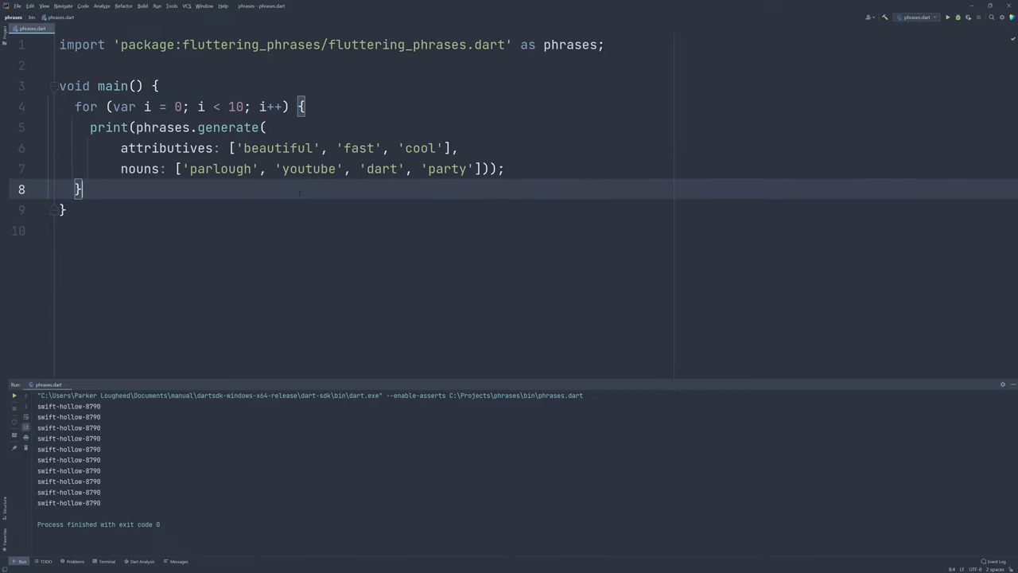
- Run with the custom word lists, printing phrases like cool-youtube-1379 and fast-party-7937
click(946, 17)
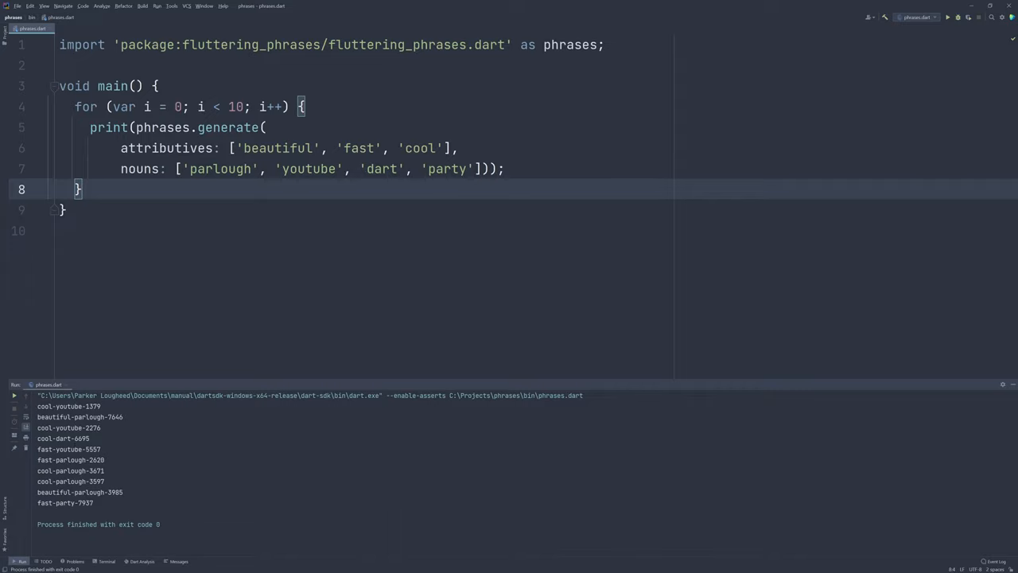
click(449, 148)
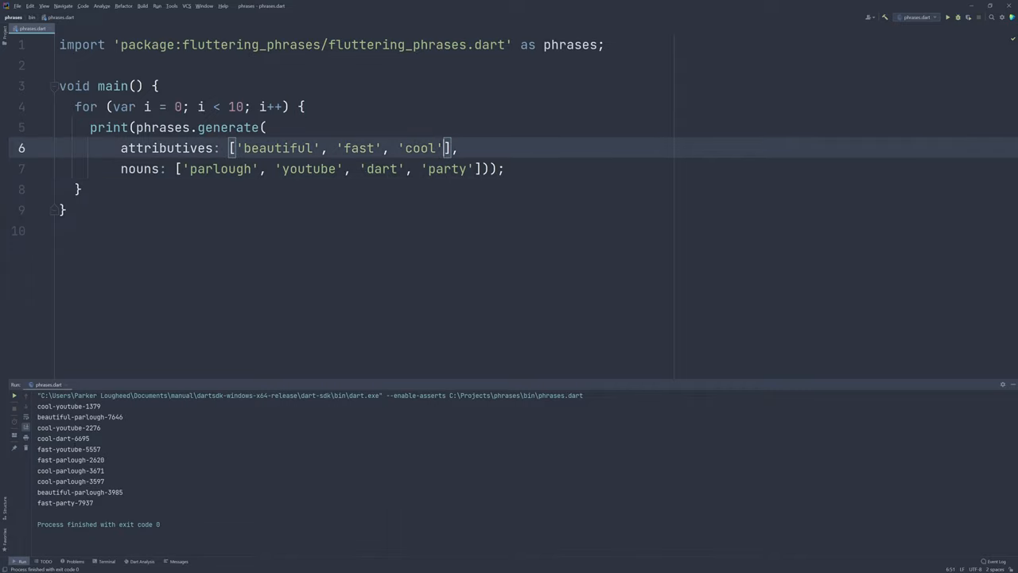
- Spread ...phrases.defaultAttributives into the attributives list via autocomplete and rerun
text(,)
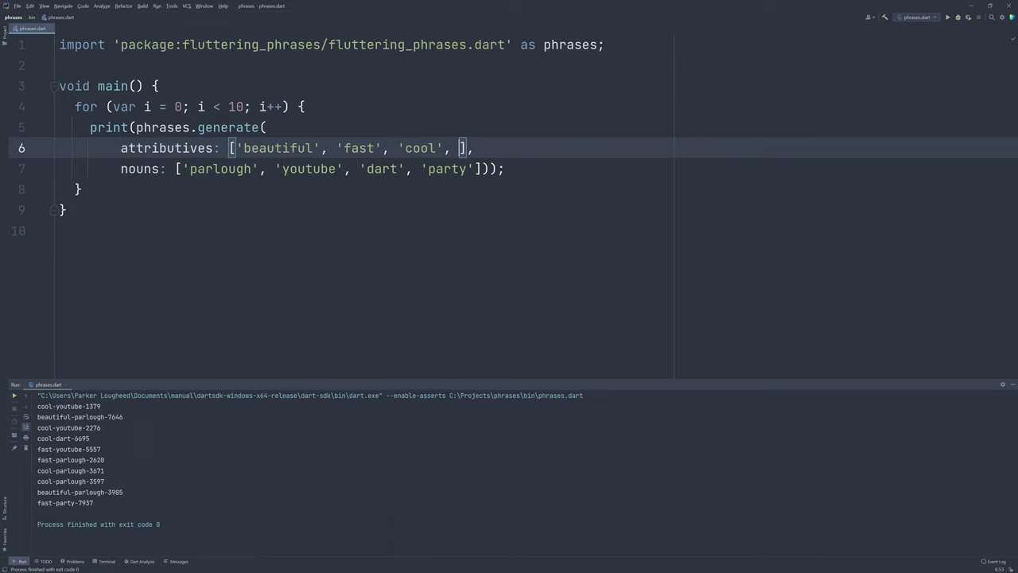
text(...d)
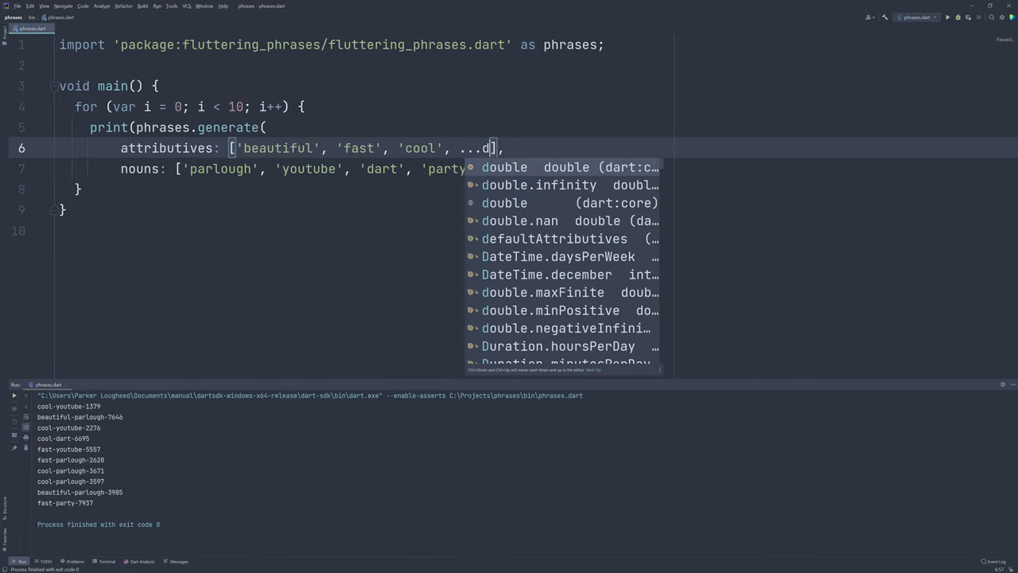
text(phrases.defaultAttributives)
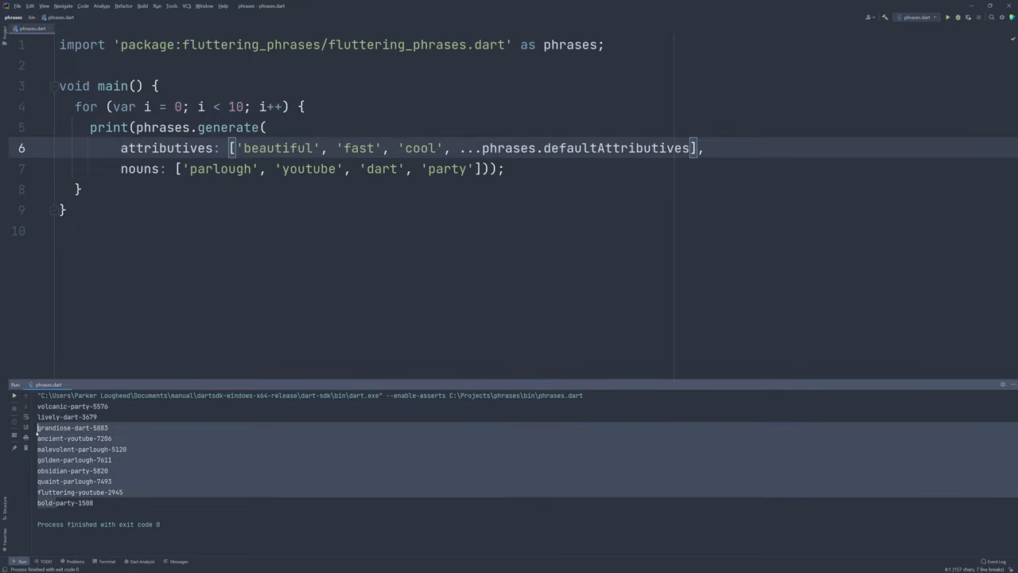
click(72, 405)
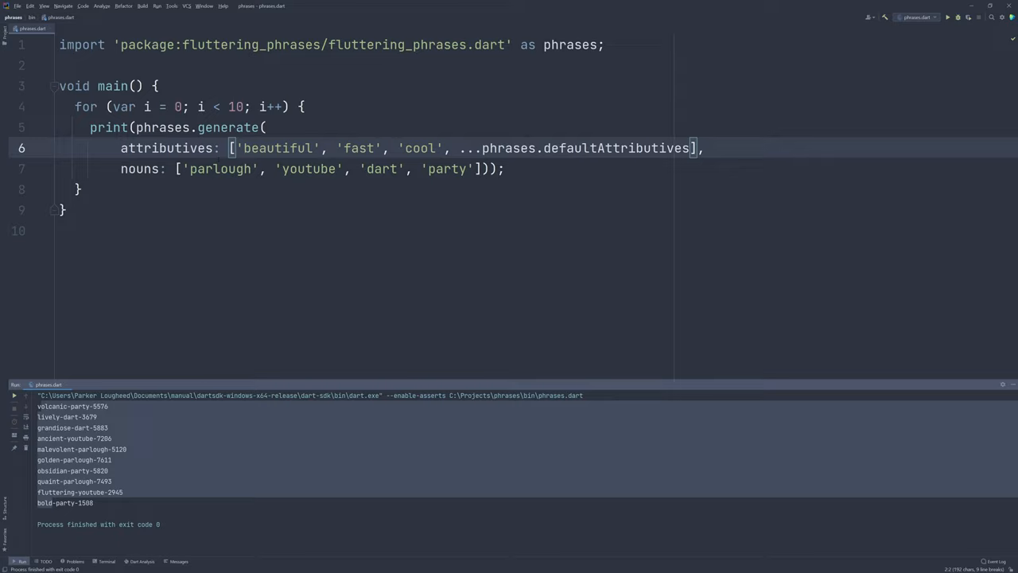
click(318, 168)
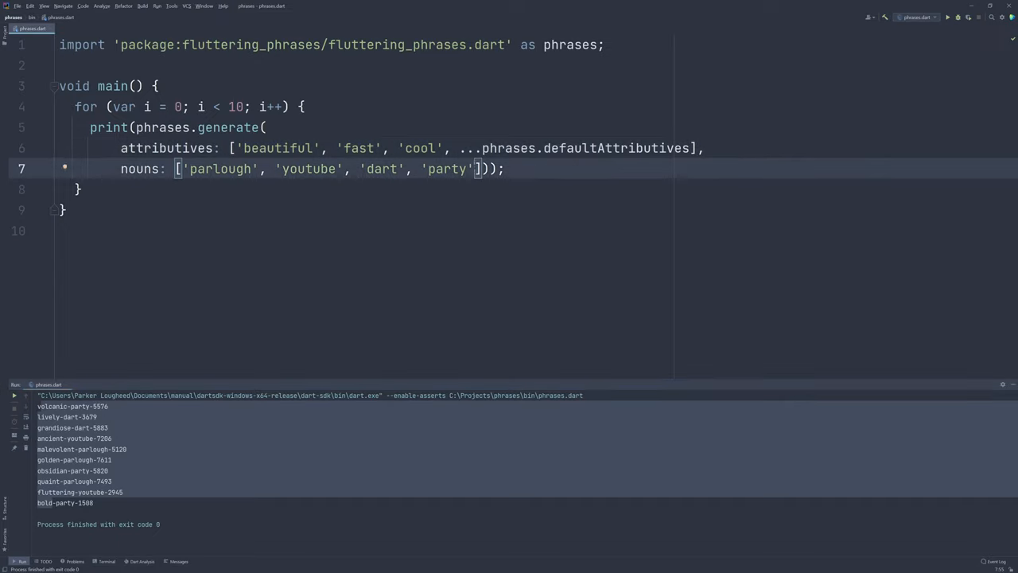
- Spread ...phrases.defaultNouns into the nouns list and run the script
text(,)
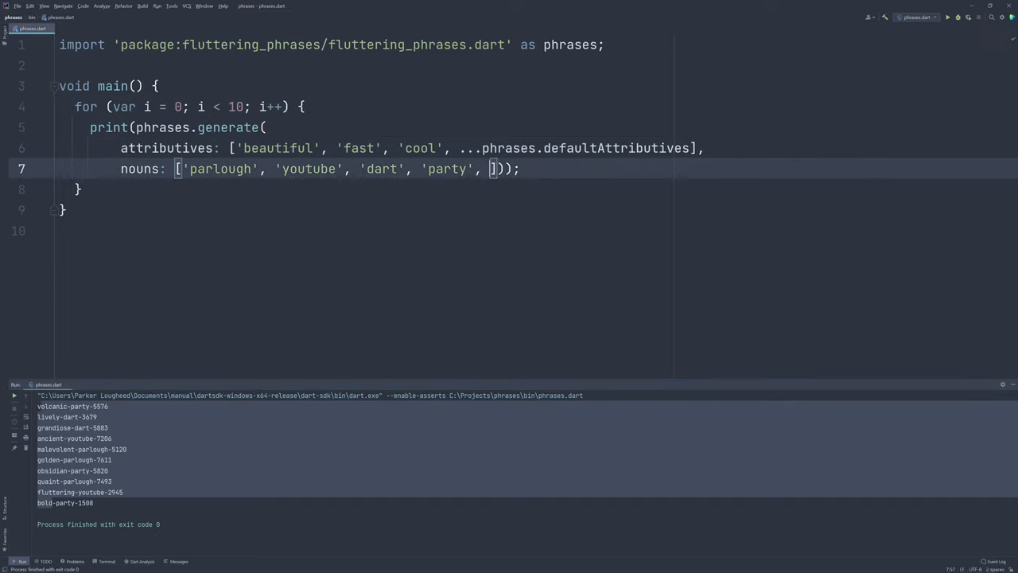
text(...phrases.defaultNouns)
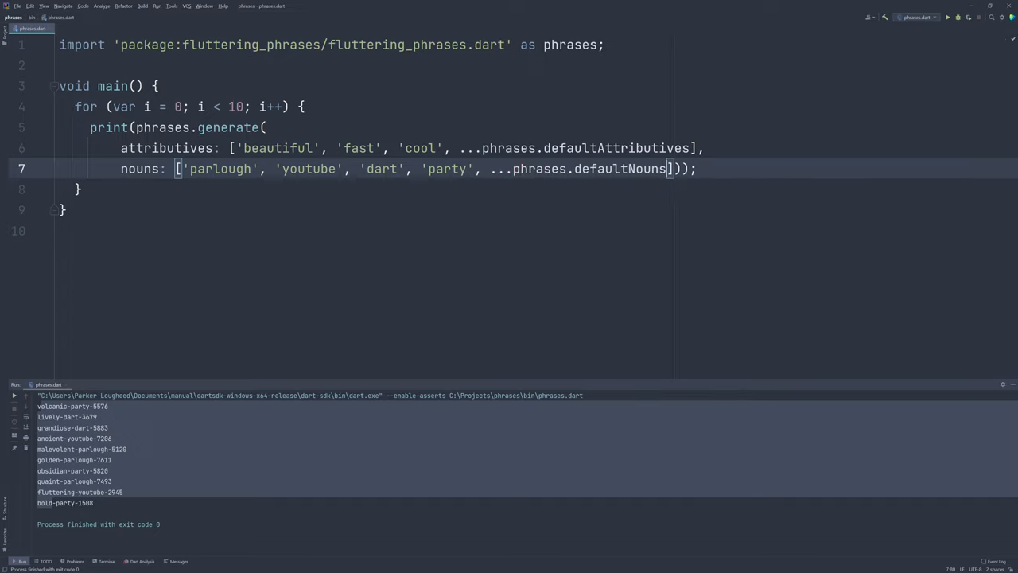
click(958, 17)
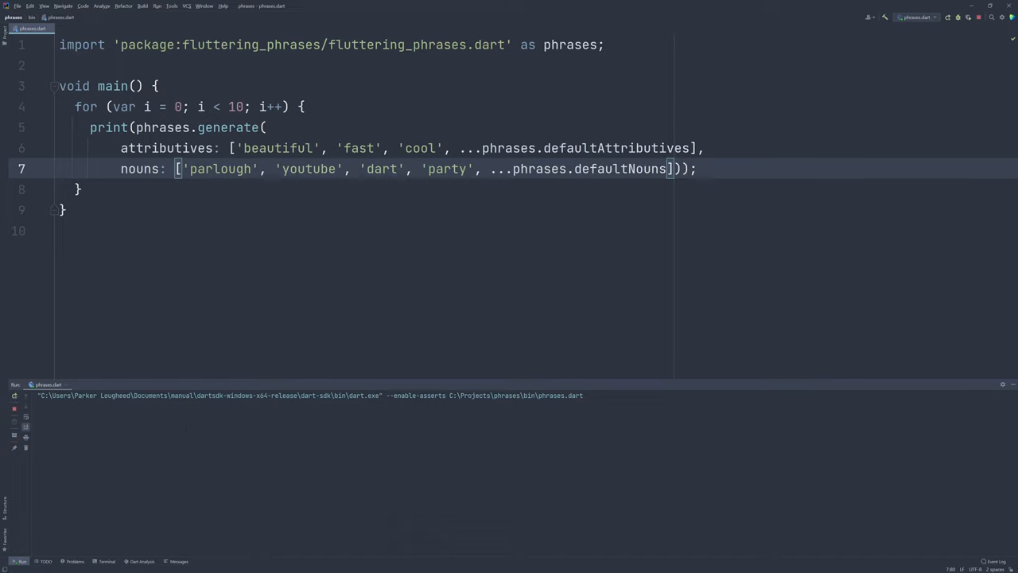
click(945, 17)
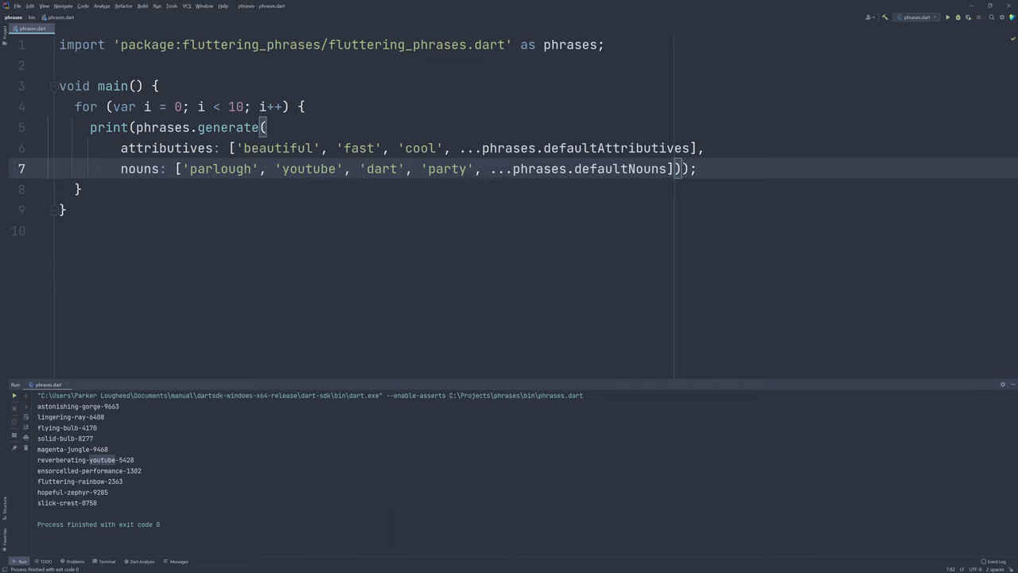
- Append .toUpperCase() to generate() and rerun, printing phrases like WILD-RHYTHM-1428
text(.toUpperCase())
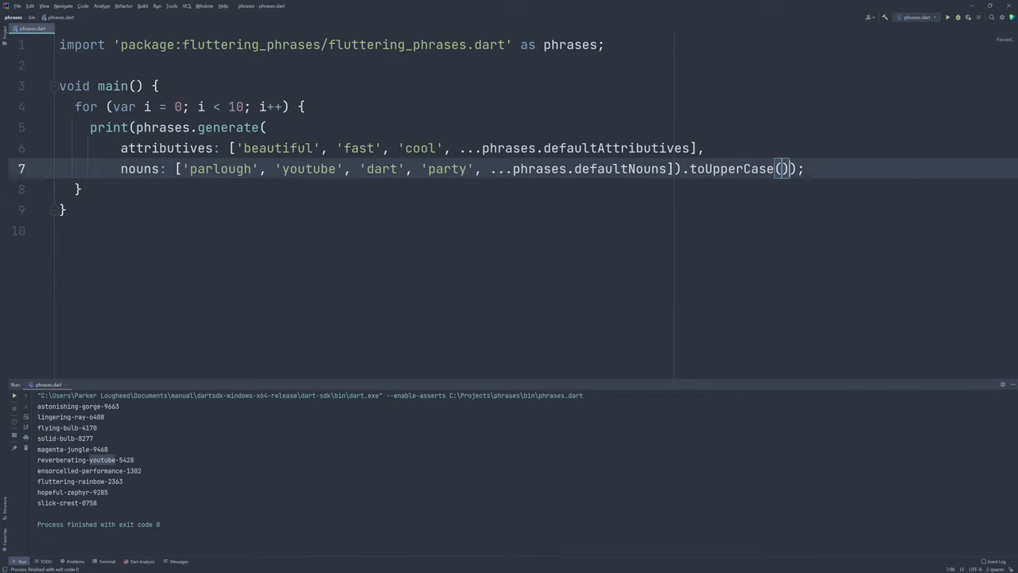
click(946, 16)
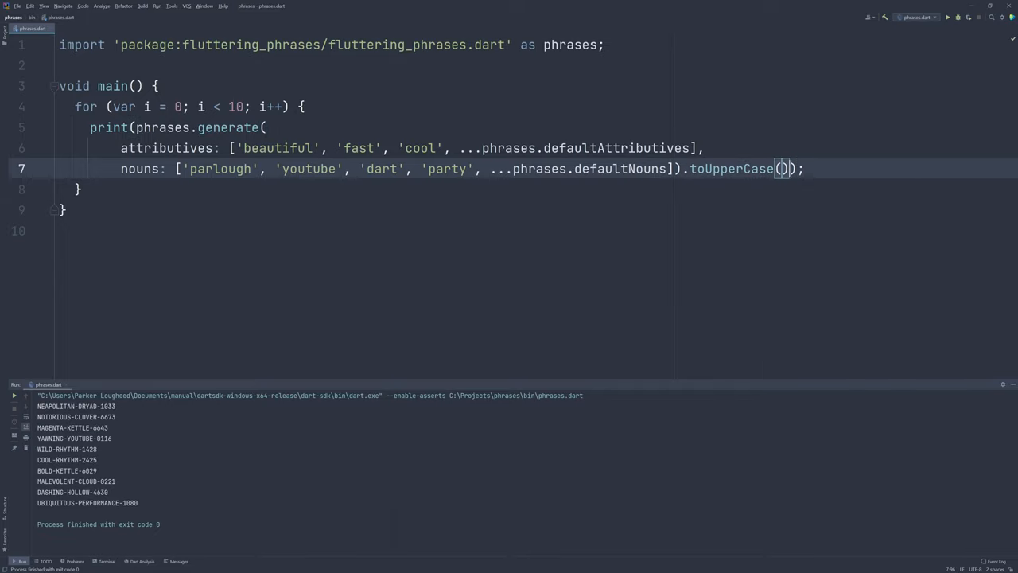